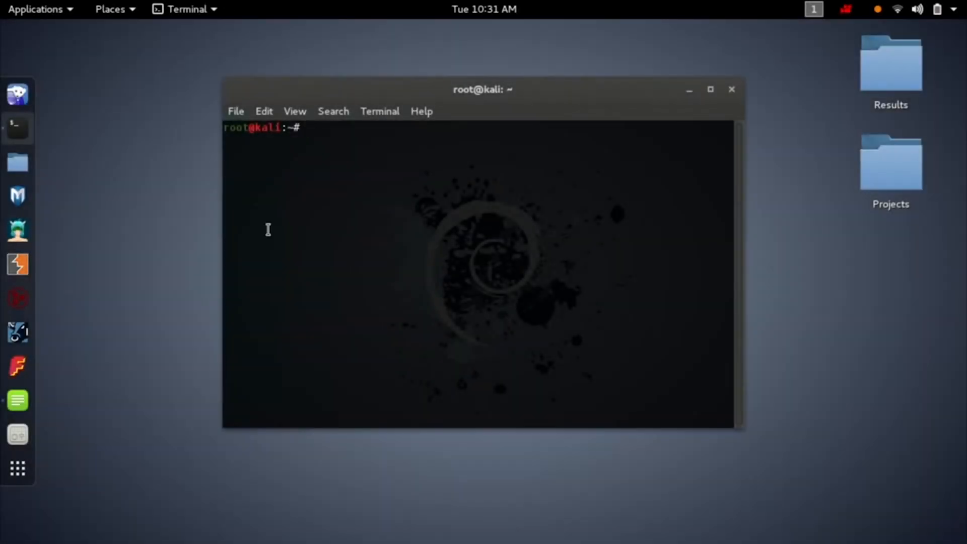
- Run the wifite command at the root prompt to start scanning wireless networks
text(wif)
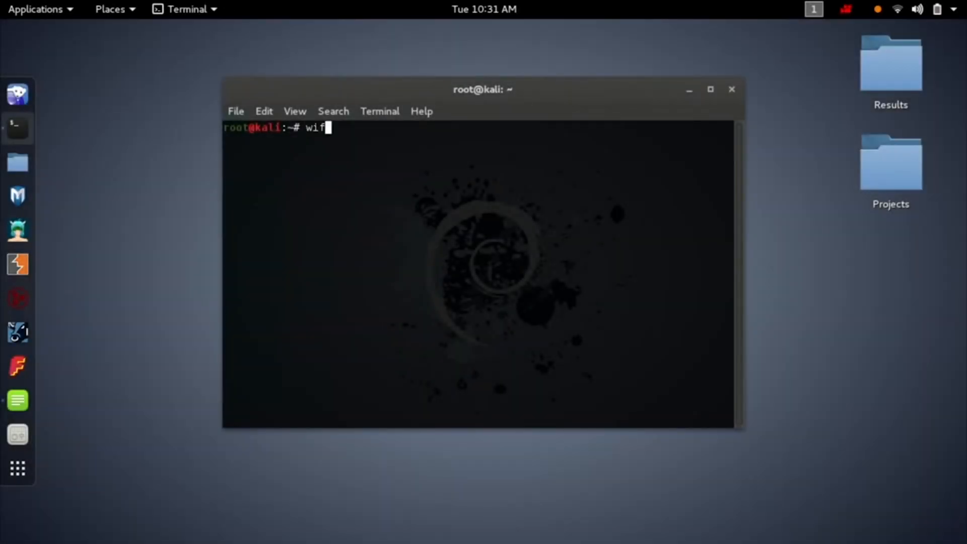
text(ite)
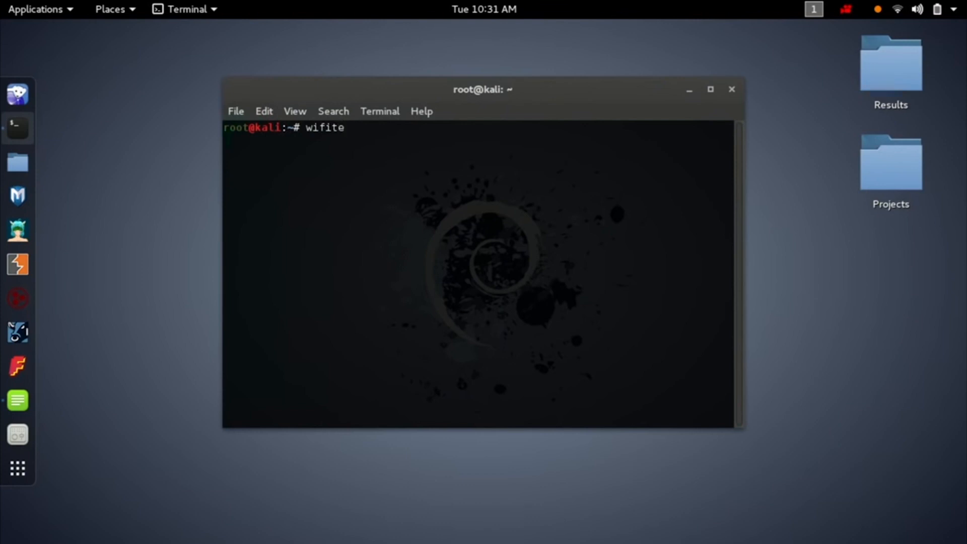
key(Return)
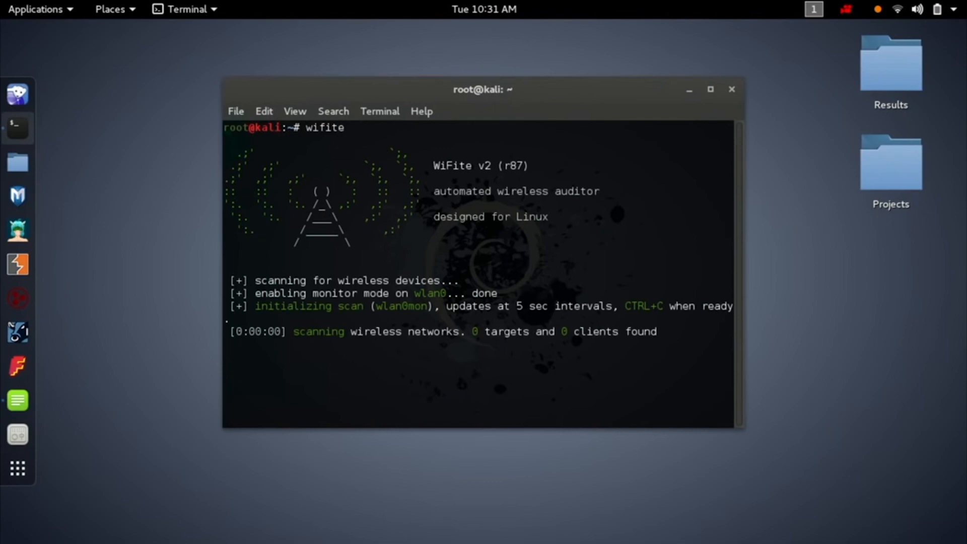
- Bring the TextEdit document forward to begin the 'Become An Ethical Hacker WITHOUT COLLEGE' note
click(842, 10)
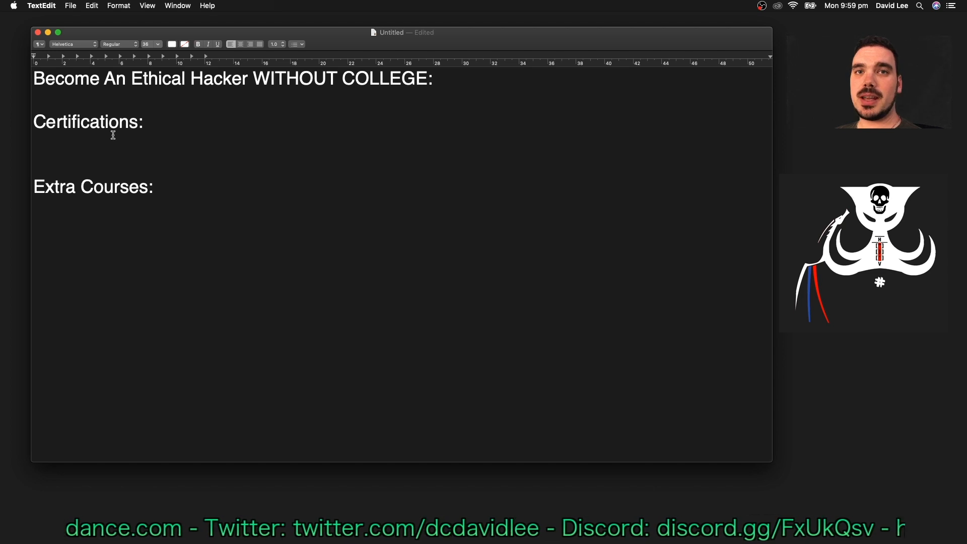
- Enter 'CompTIA Linux+' as the first entry under Certifications
text(CompTIA Linux+)
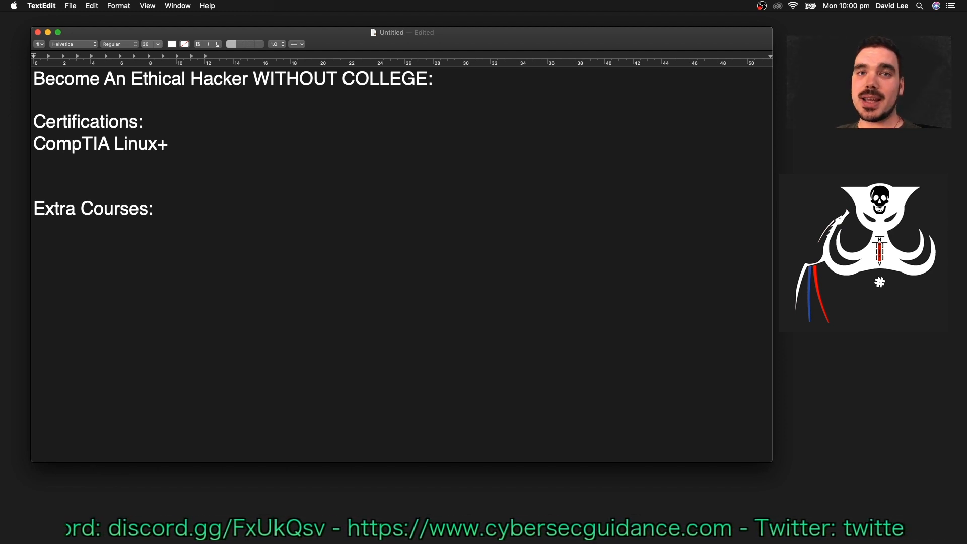
- Add 'CompTIA Security+' as the next certification in the list
text(CompTIA Security+)
text(CCNA 2020)
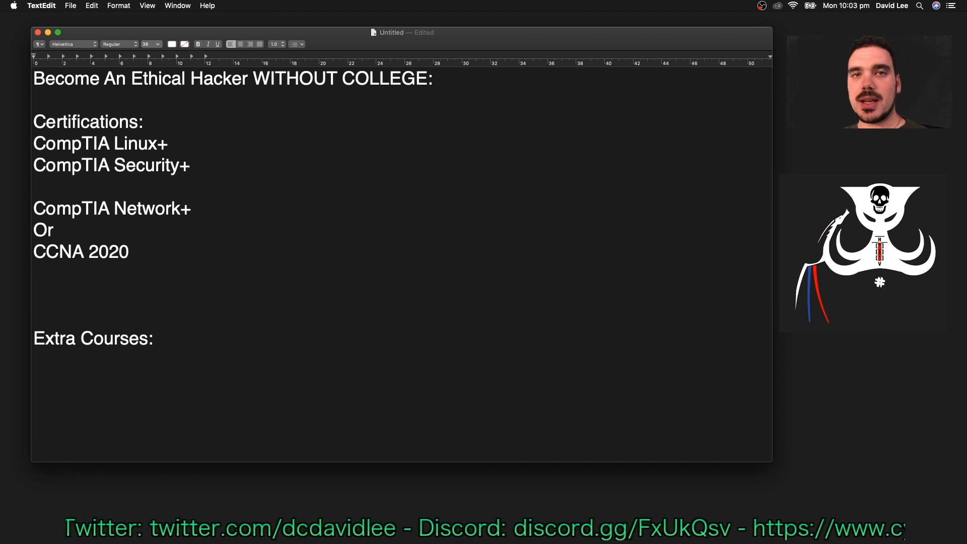
- Add 'EC Council CEH (certified ethical hacker)' followed by an 'Or' line for its alternative
text(EC Council CEH (certified ethical hacker))
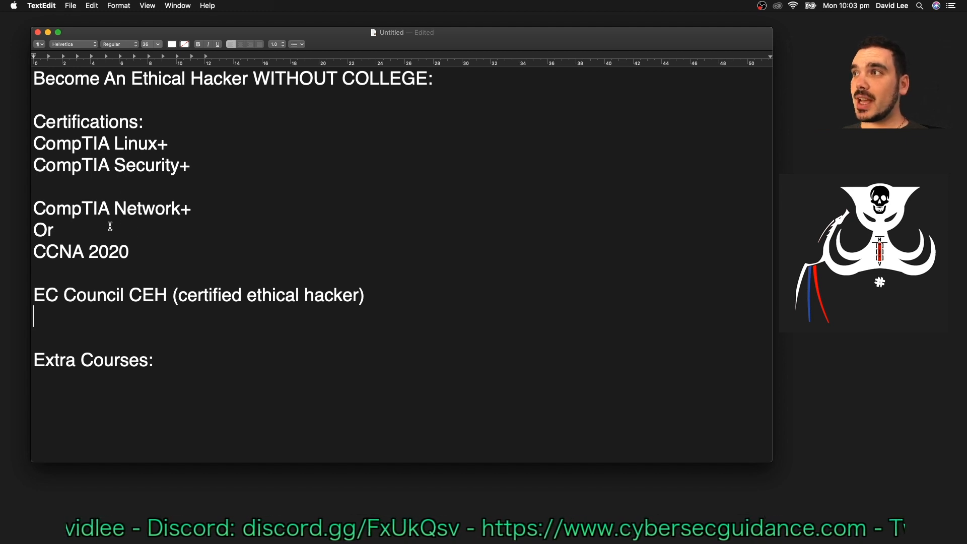
mouse_move(167, 270)
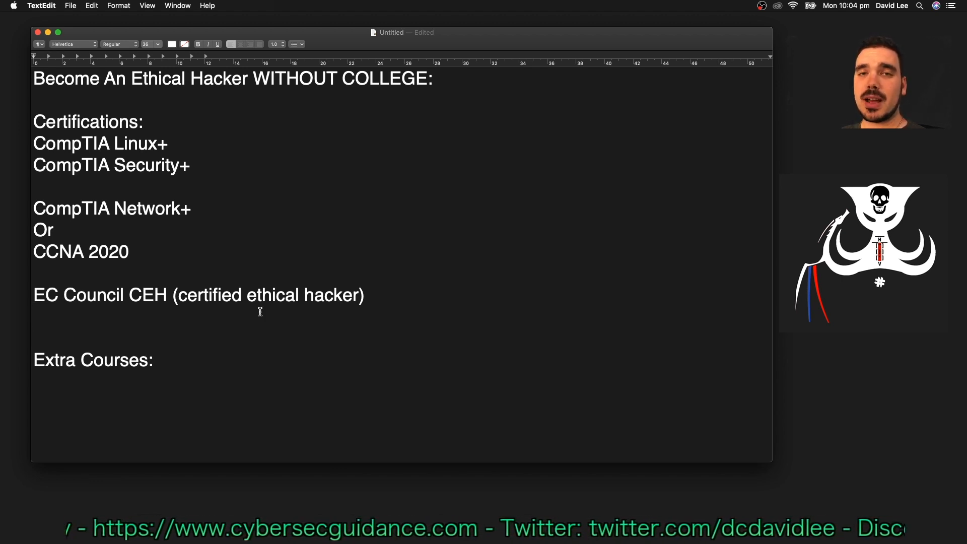
text(Or)
text(CompTIA Pentest+)
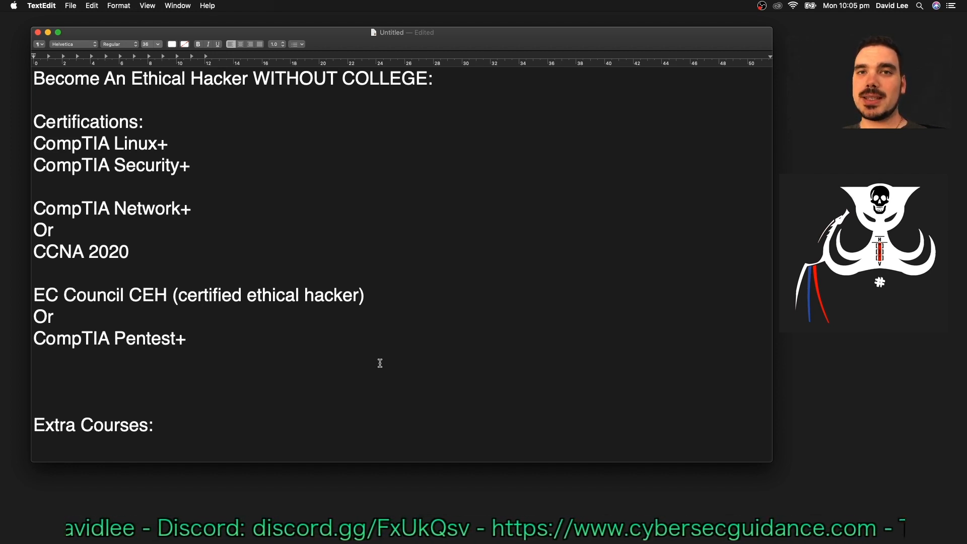
- Add 'EC Council LPT - Licensed Penetration Tester' after CompTIA Pentest+
text(EC Council LPT - Licensed Penetration Tester)
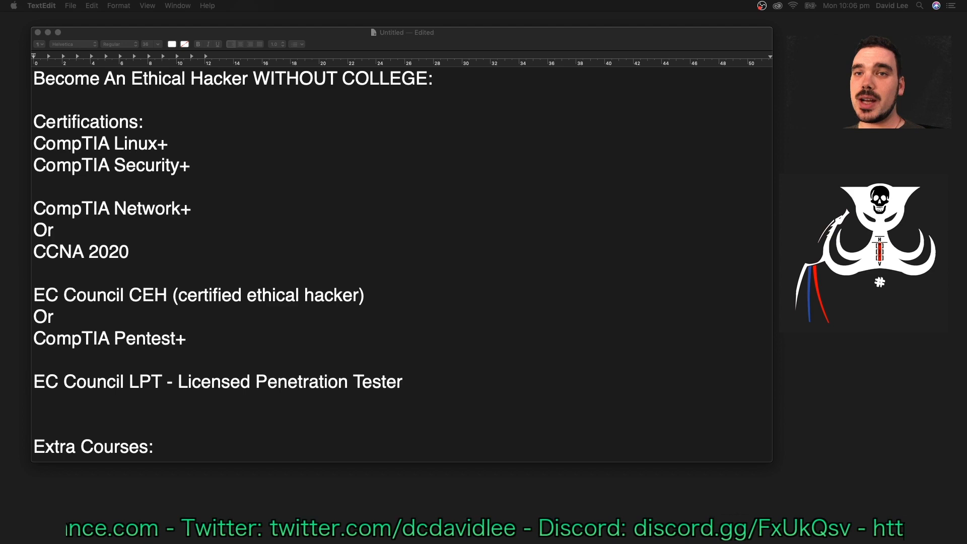
- Add an 'Or' line beneath the LPT entry for the OSCP alternative
text(Or)
click(401, 425)
text(OSCP - Offensive Security Certified Professional)
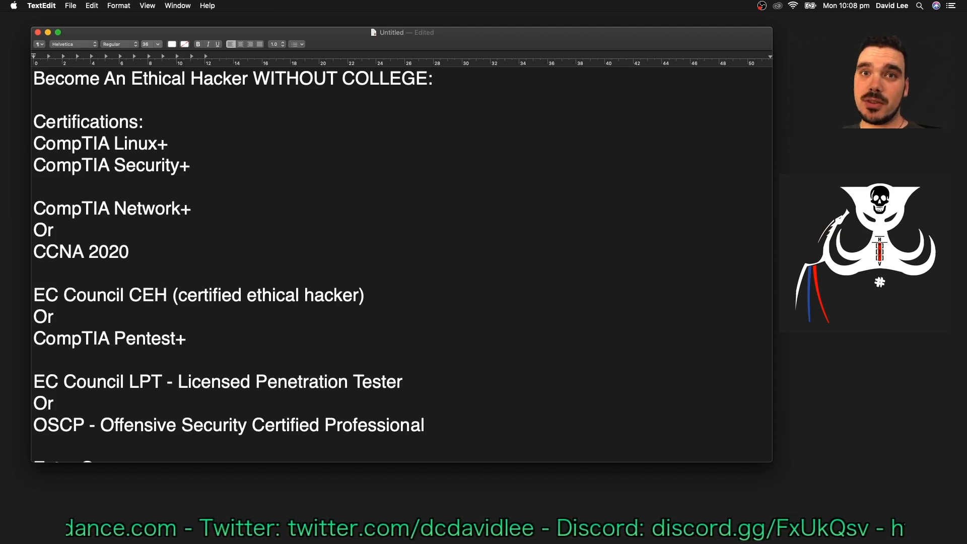
scroll(down, 3)
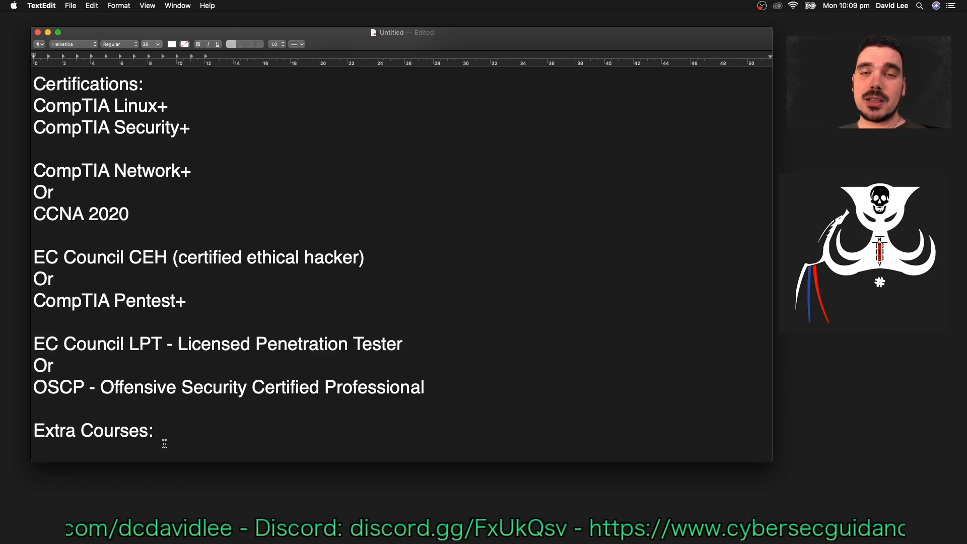
key(Return)
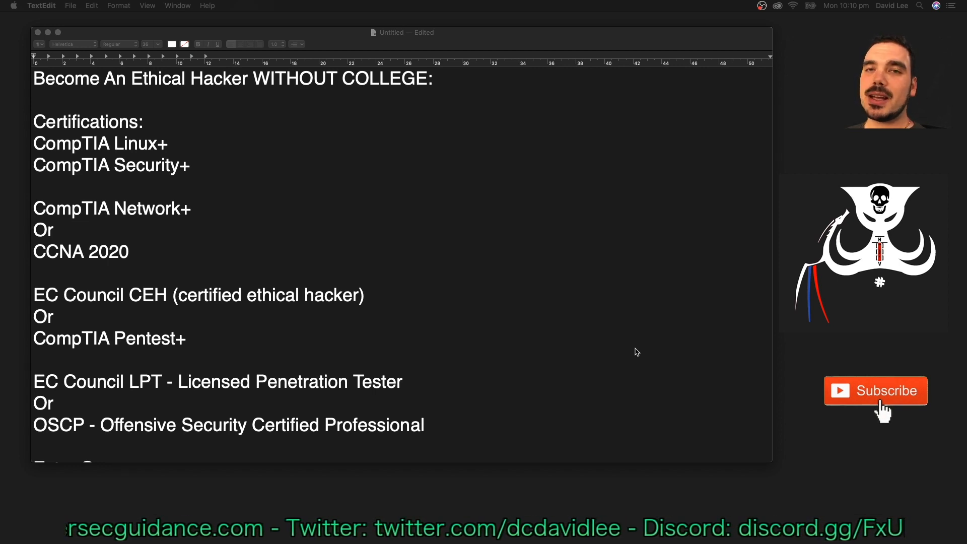
- Scroll down to the Extra Courses heading for listing Python, c++ and Bash scripting
scroll(down, 3)
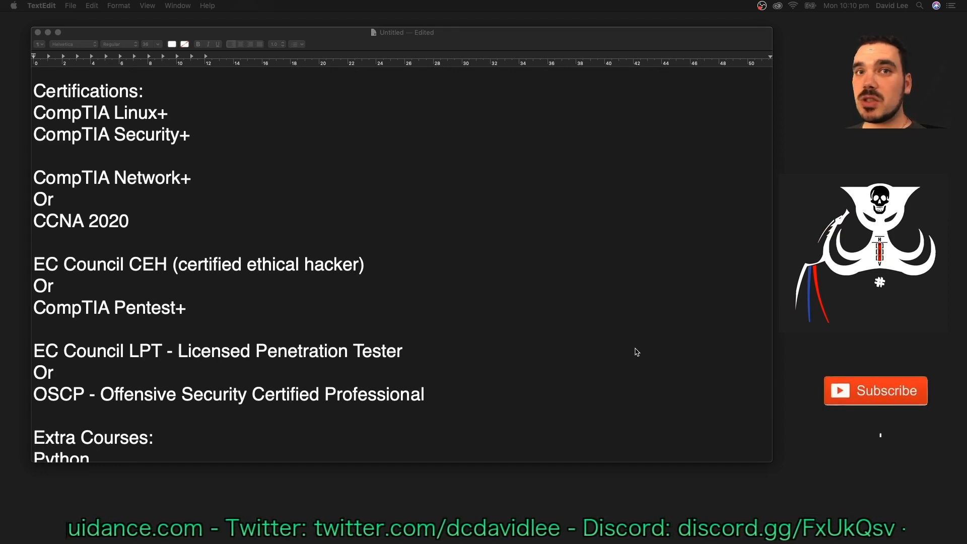
mouse_move(881, 411)
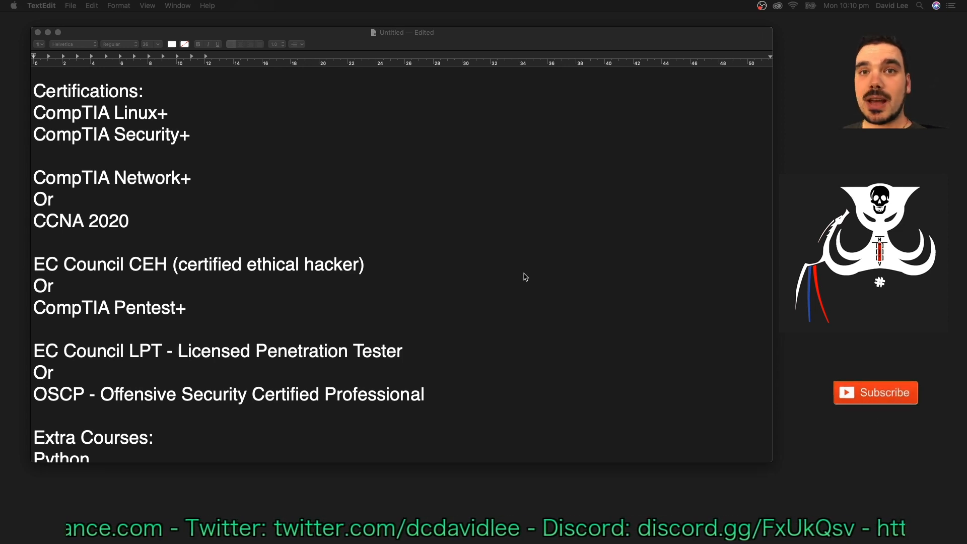
scroll(down, 3)
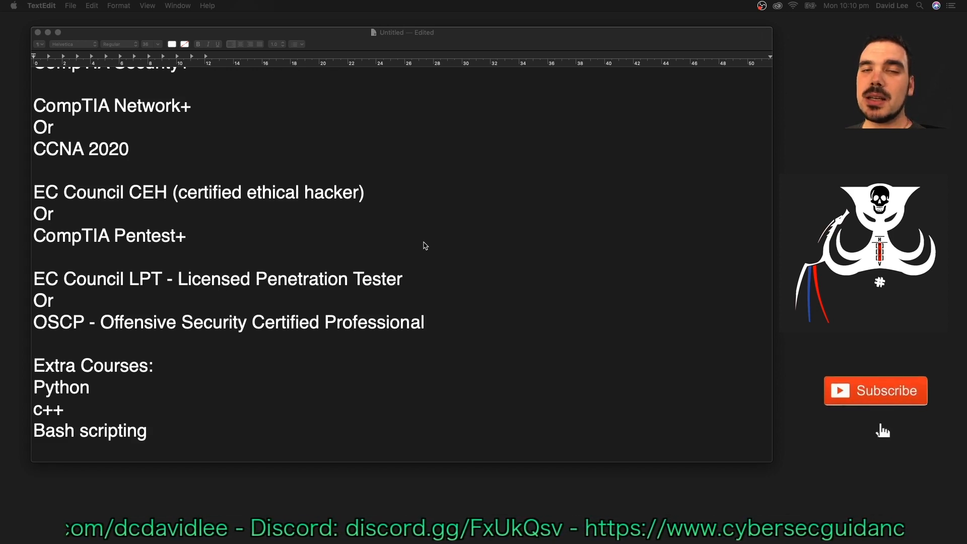
mouse_move(882, 413)
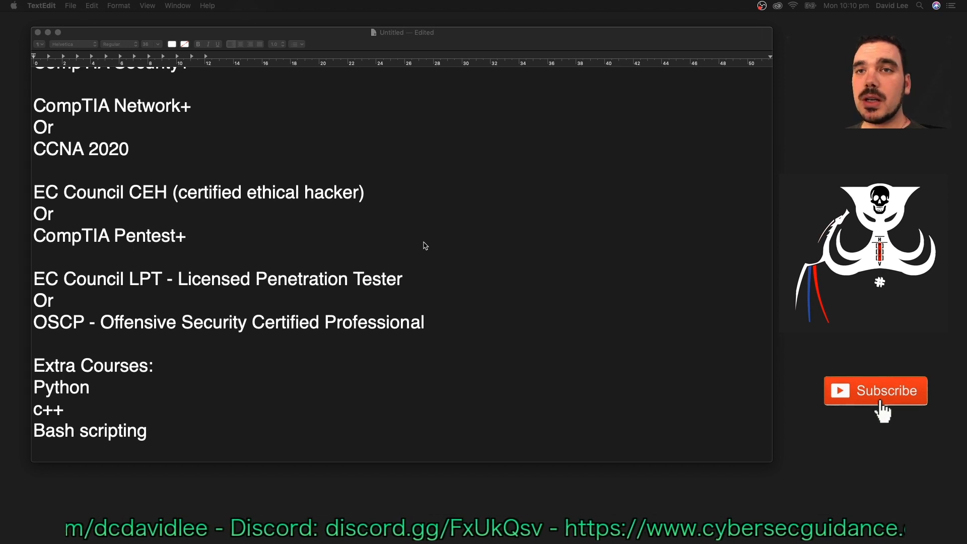